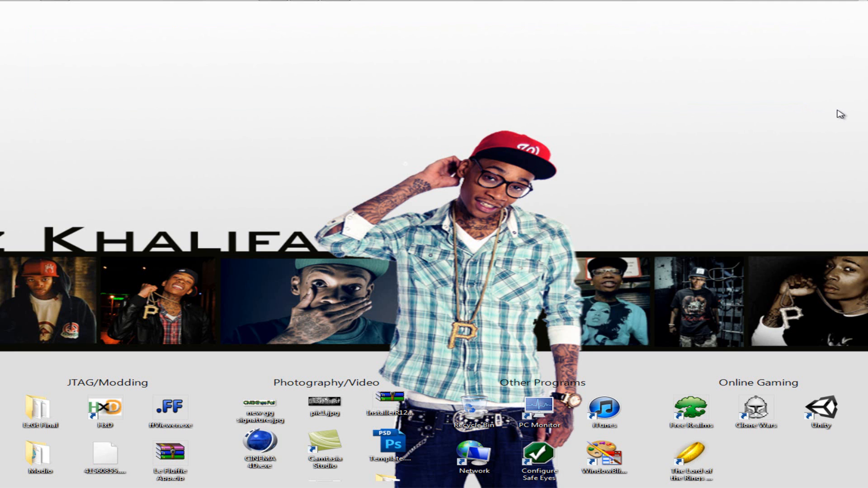
mouse_move(35, 24)
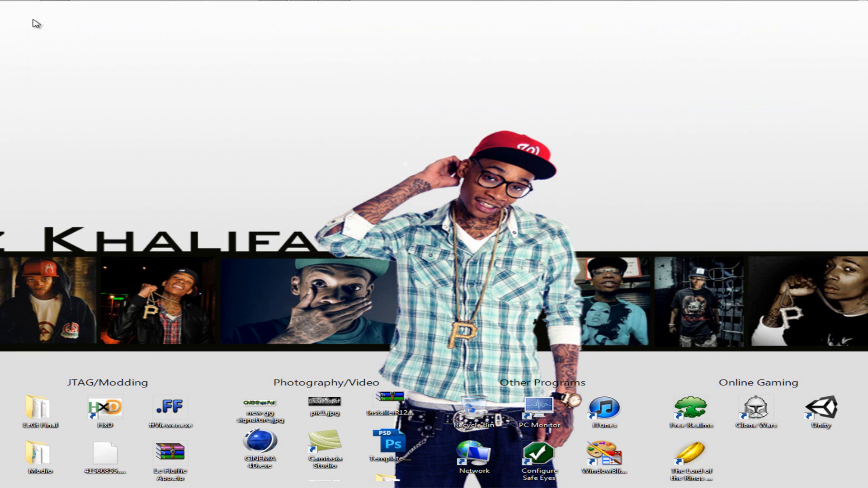
mouse_move(18, 15)
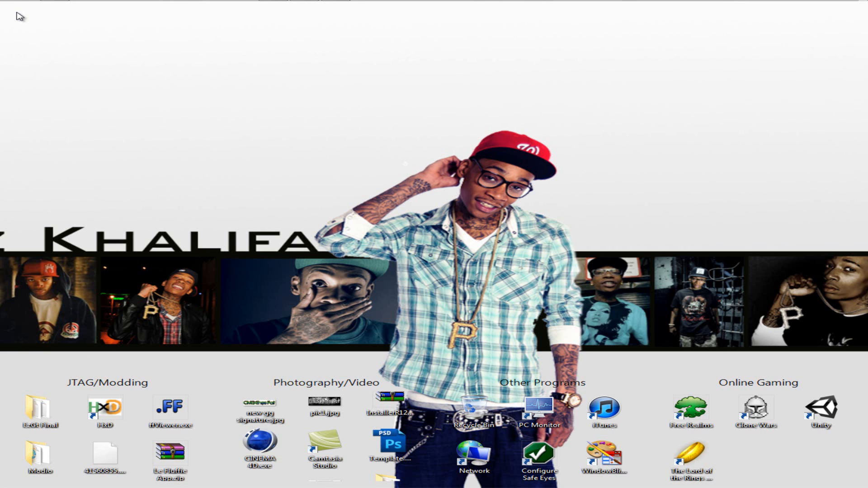
mouse_move(357, 5)
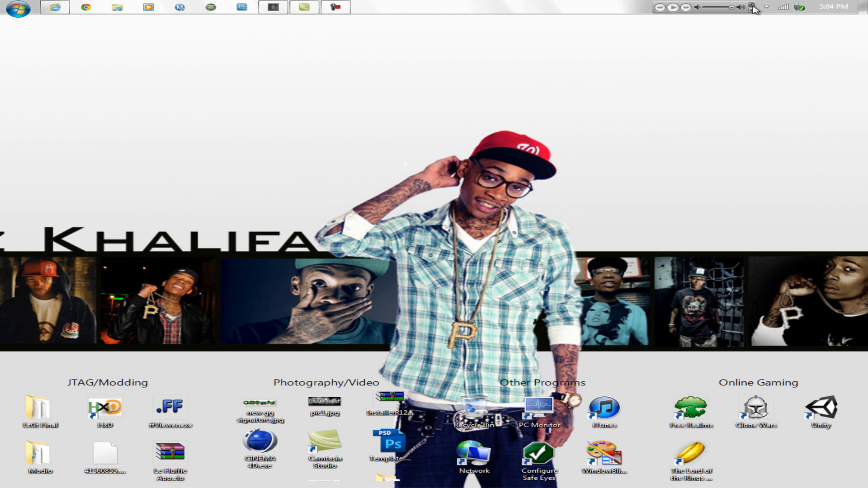
Bring up iTunes and scroll the iPhone Apps page down to File Sharing
left_click(603, 413)
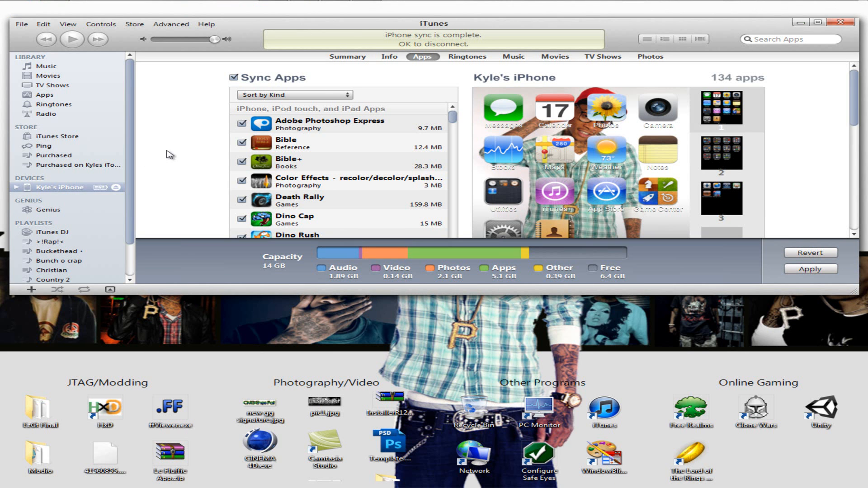
double_click(59, 187)
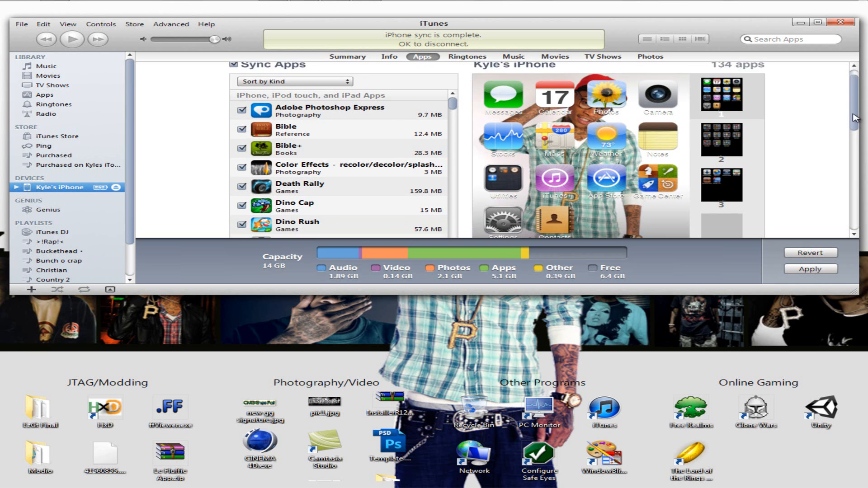
scroll("down", 3)
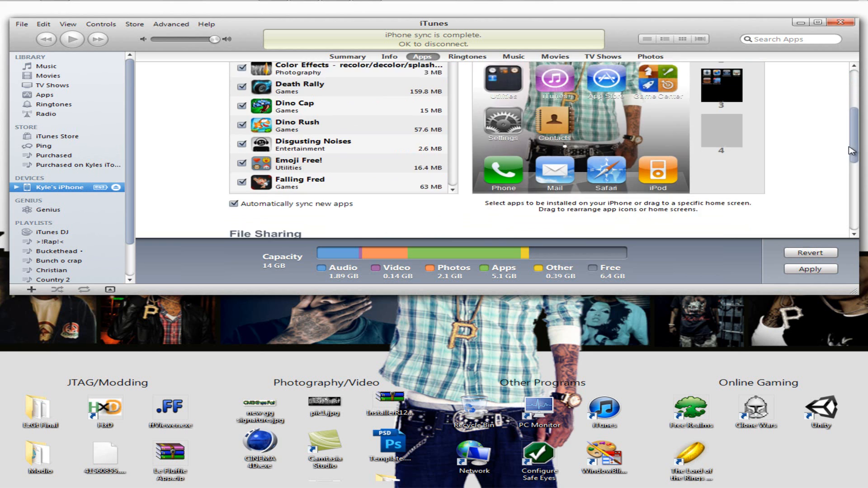
scroll("down", 3)
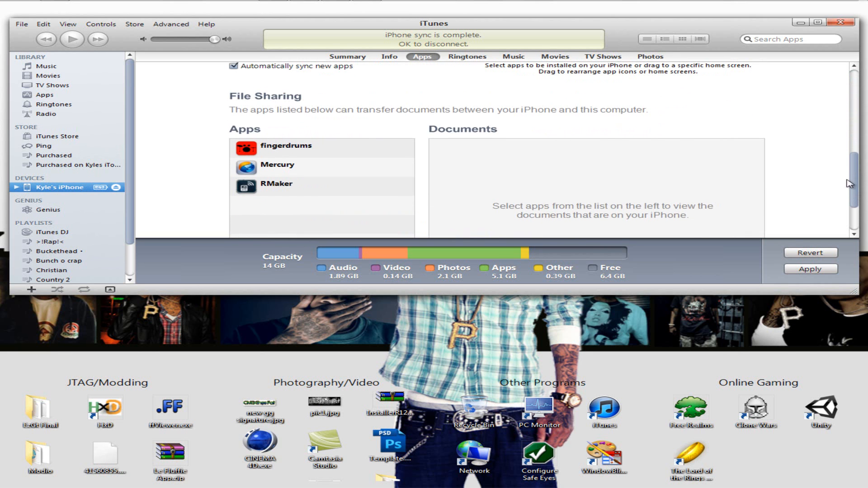
mouse_move(287, 188)
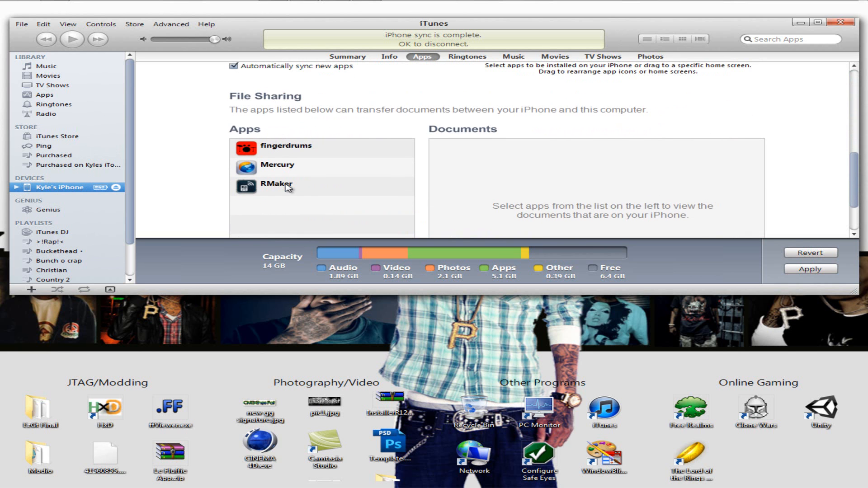
Show RMaker's shared documents and select 0025-When I'm Gone.m4r at the bottom
left_click(276, 183)
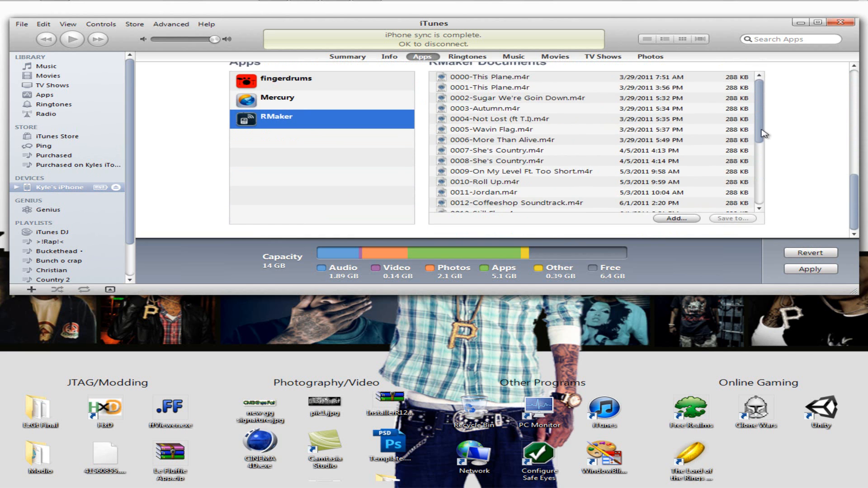
scroll("down", 3)
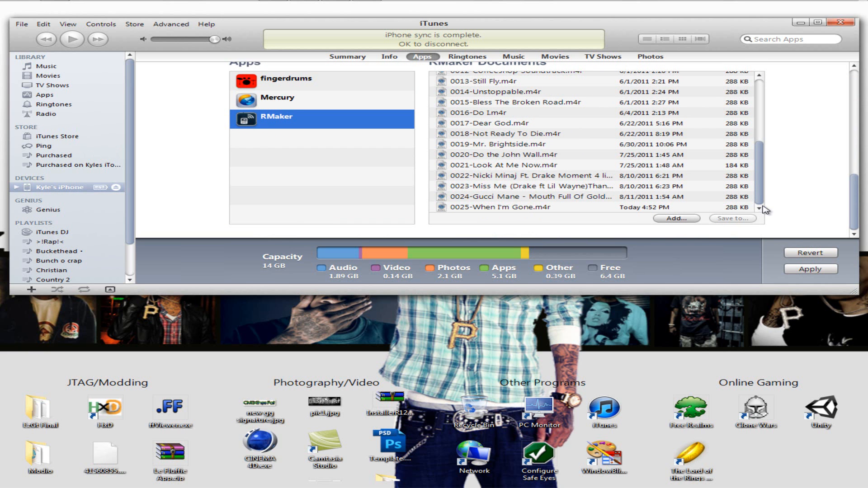
mouse_move(761, 168)
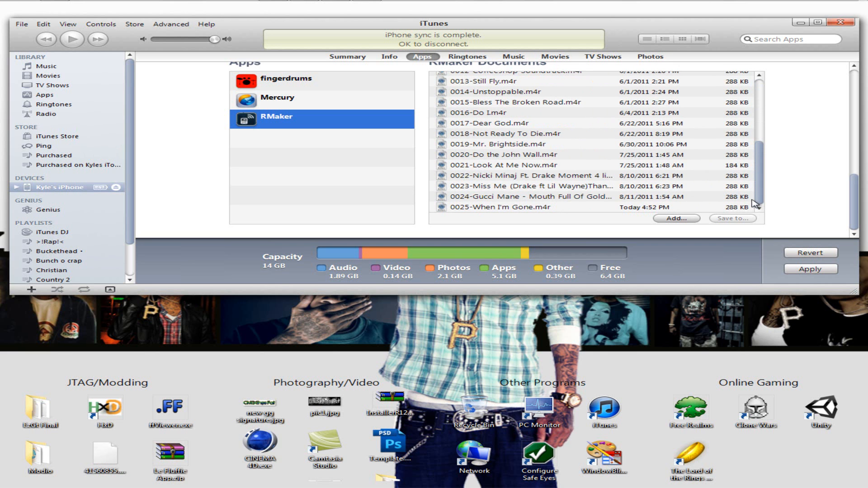
mouse_move(561, 207)
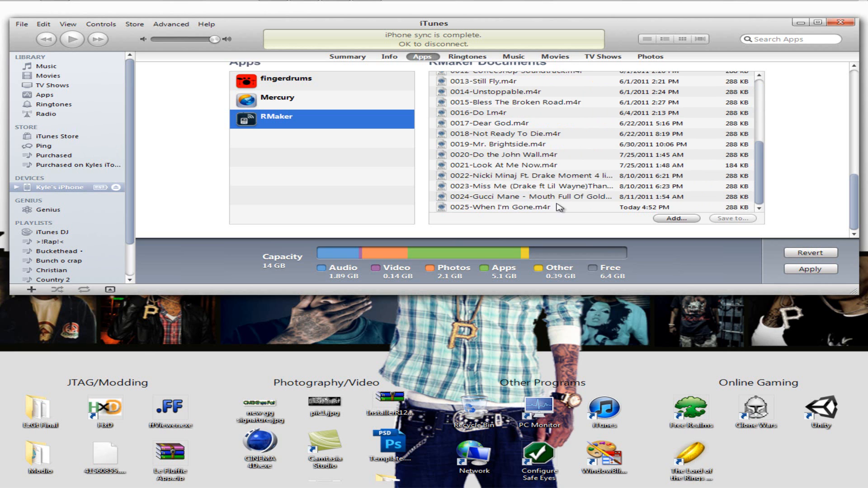
left_click(498, 207)
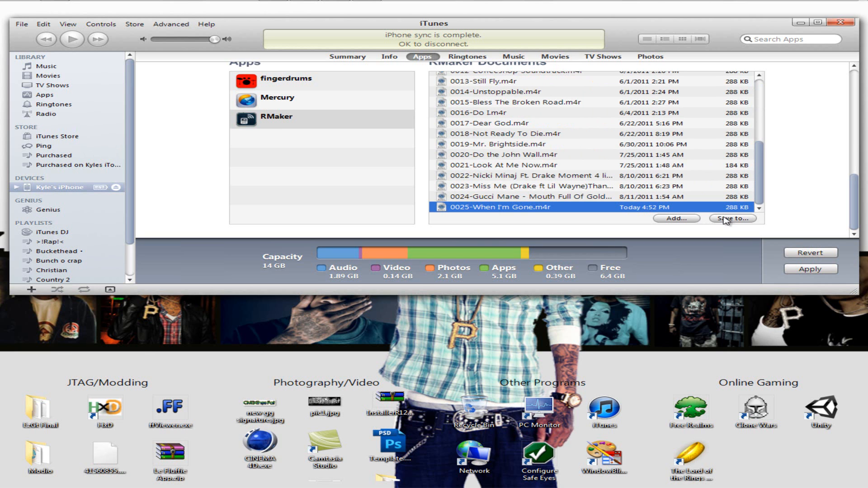
Save 0025-When I'm Gone.m4r to Documents > My iPhone > Ringtones, replacing the old copy
left_click(731, 218)
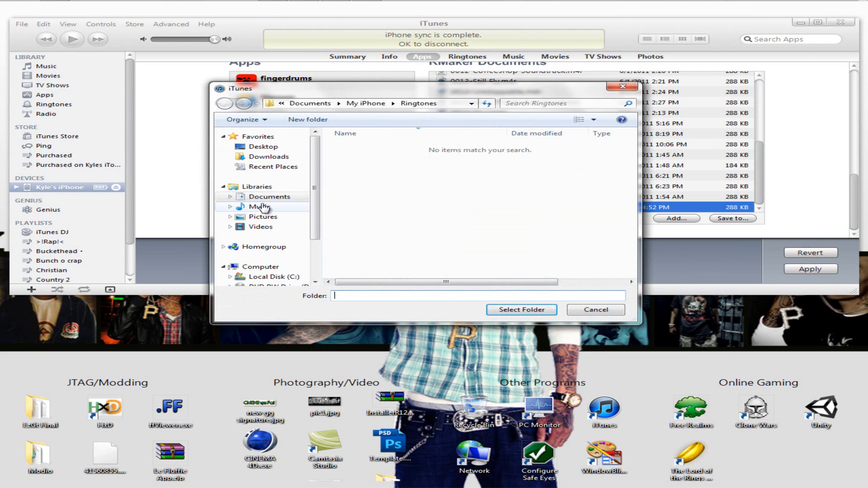
left_click(270, 196)
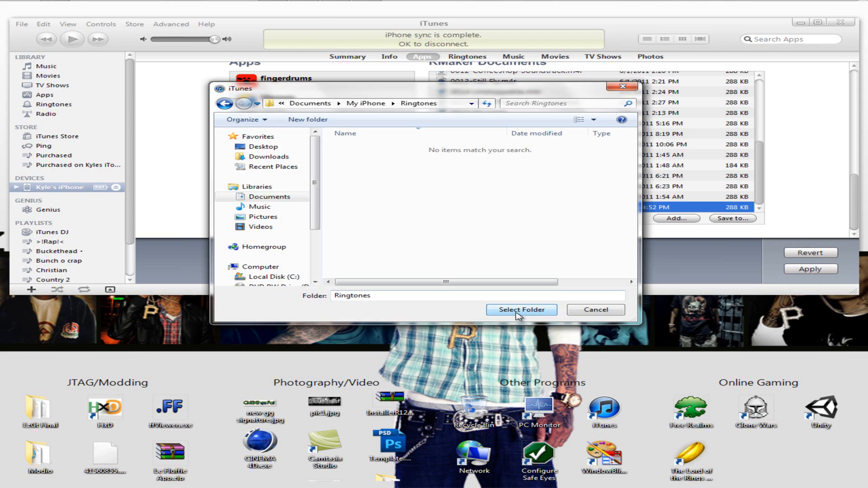
left_click(521, 309)
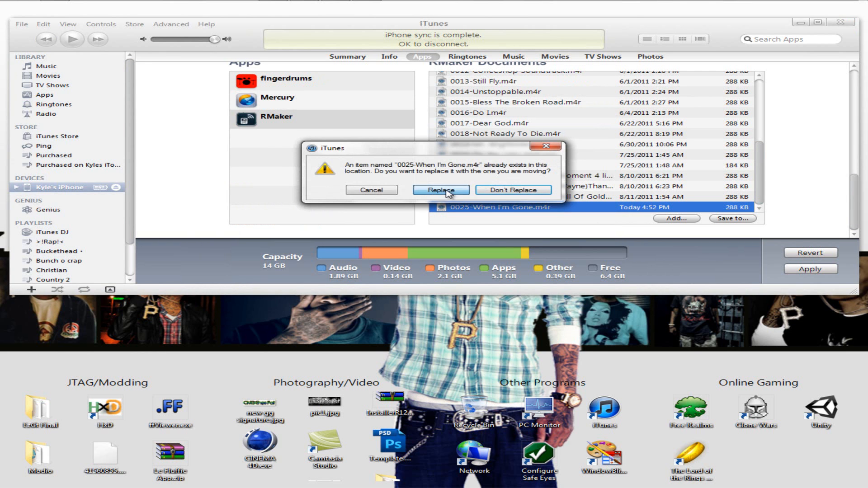
left_click(440, 190)
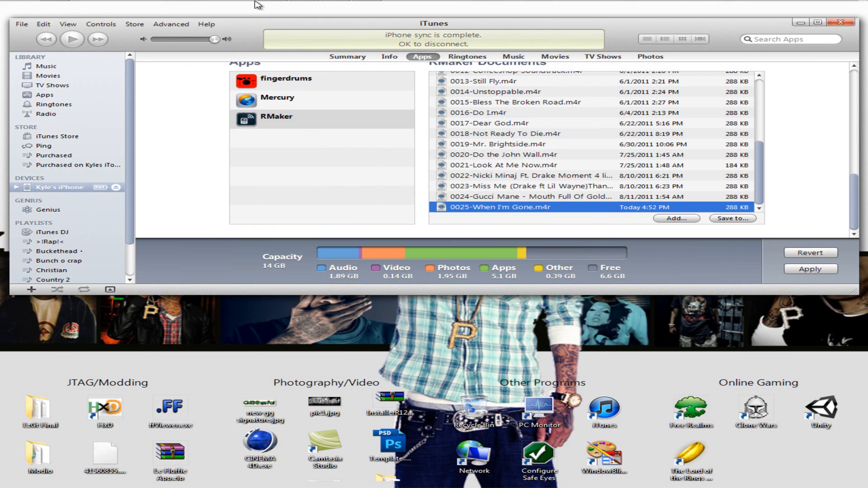
mouse_move(116, 9)
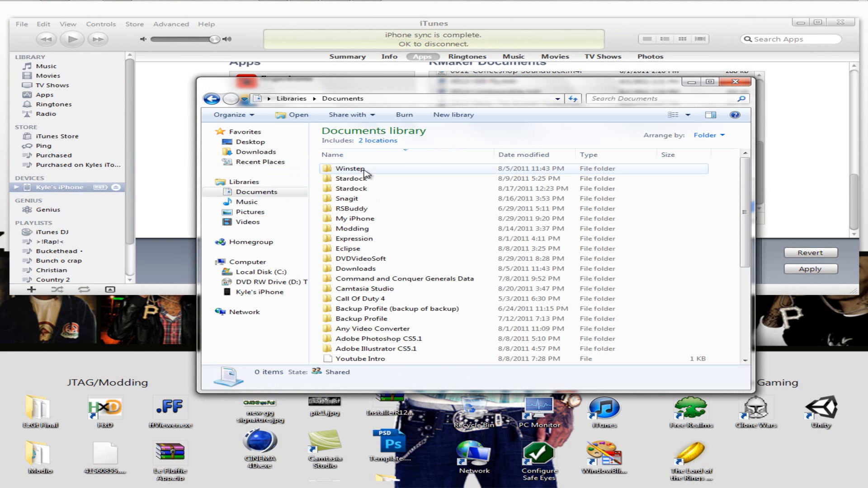
Open the My iPhone folder in Explorer to reach the saved ringtone
left_click(355, 218)
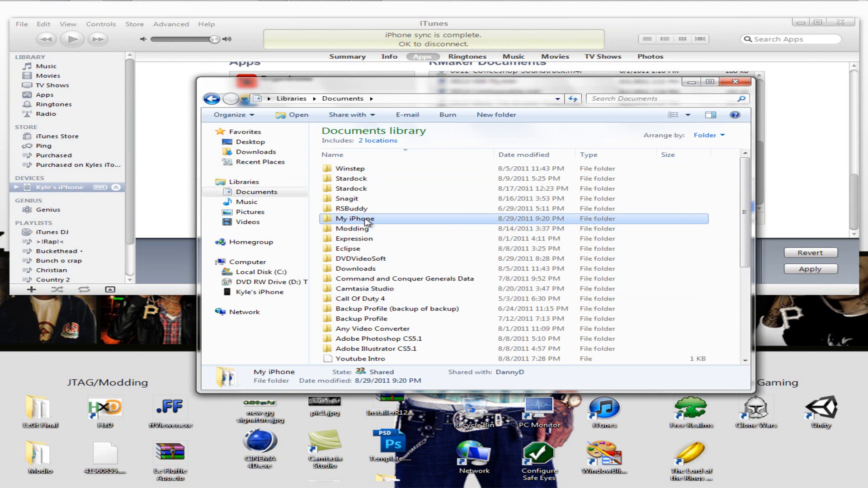
double_click(355, 217)
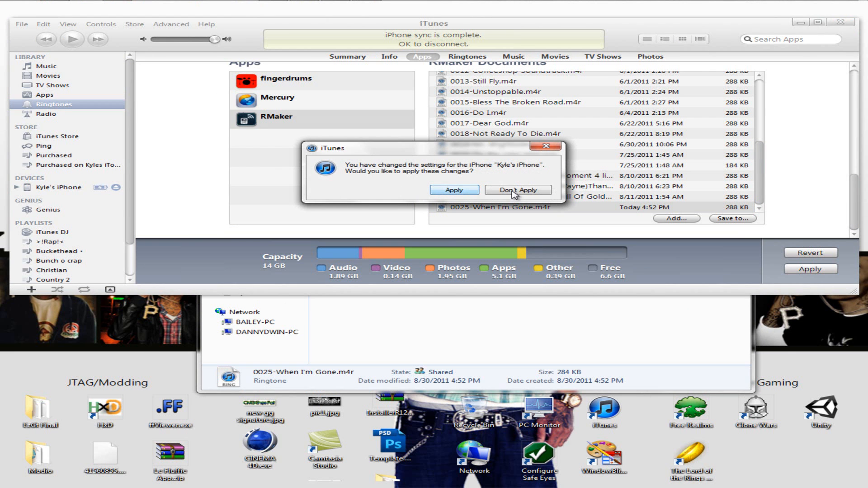
Decline the iPhone settings changes and show iTunes' Ringtones list with 0025-When I'm Gone
left_click(518, 190)
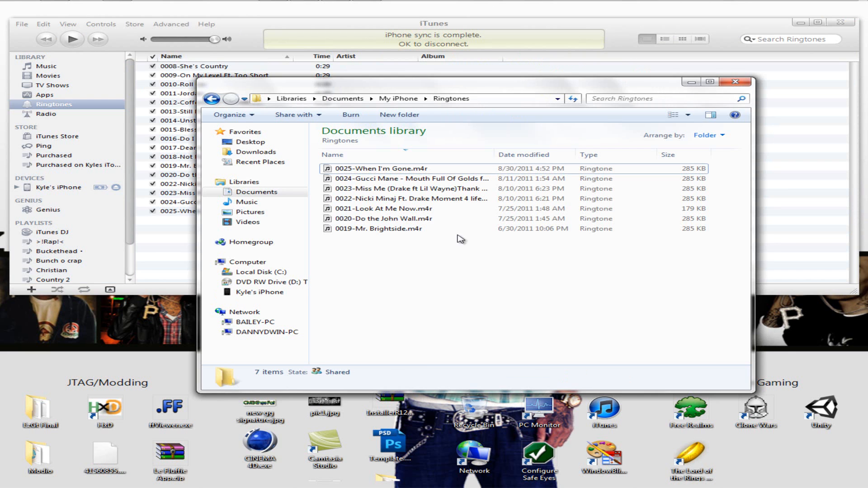
left_click_drag(459, 84, 562, 114)
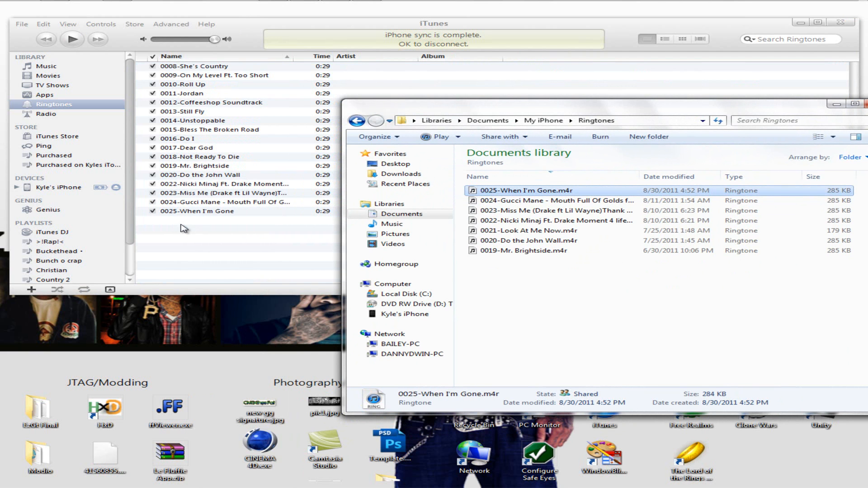
mouse_move(400, 173)
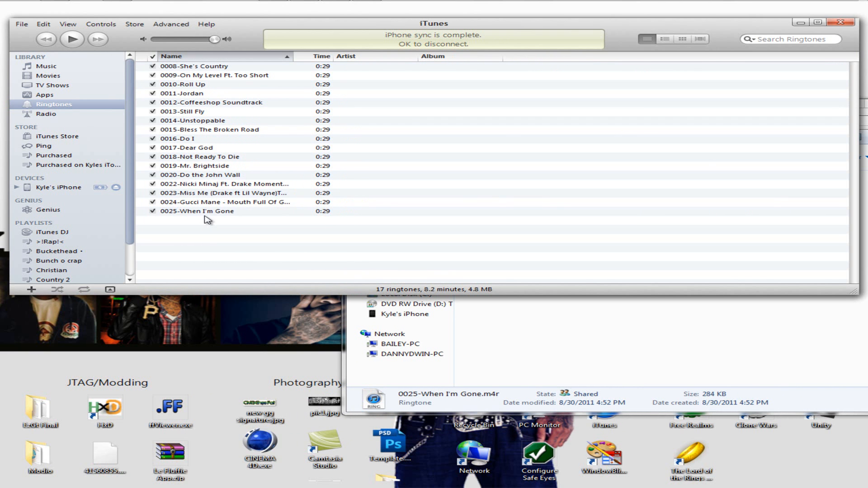
left_click(199, 211)
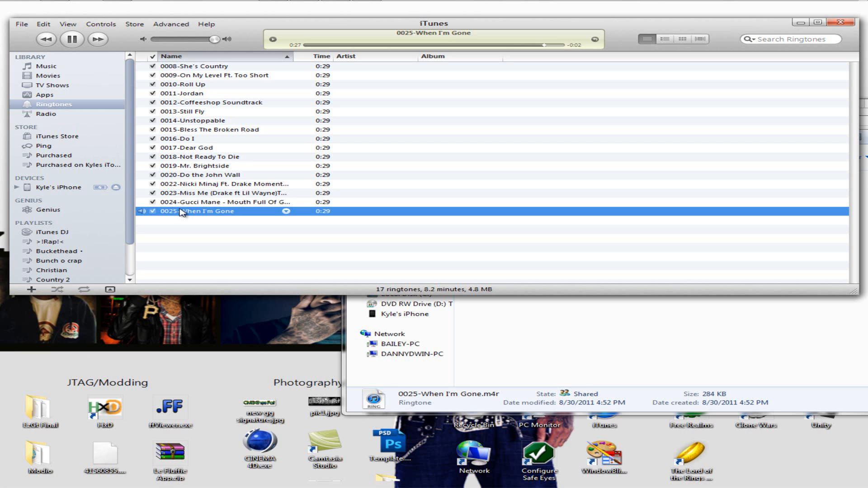
left_click(71, 39)
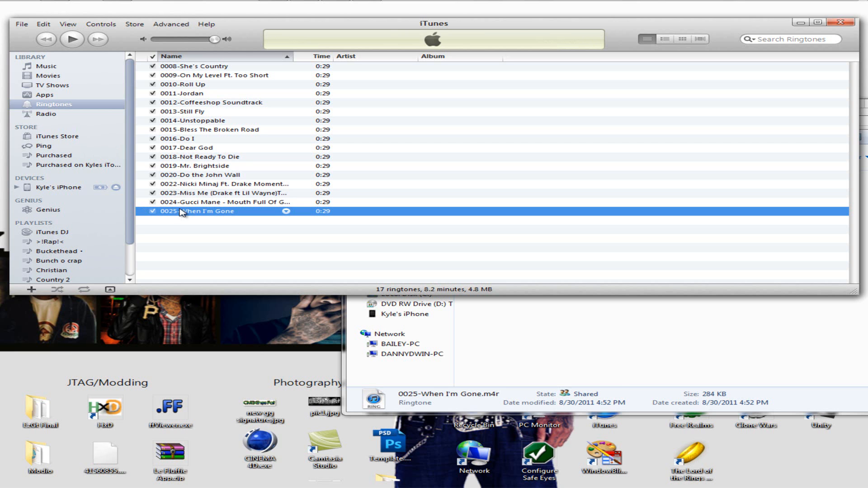
mouse_move(802, 31)
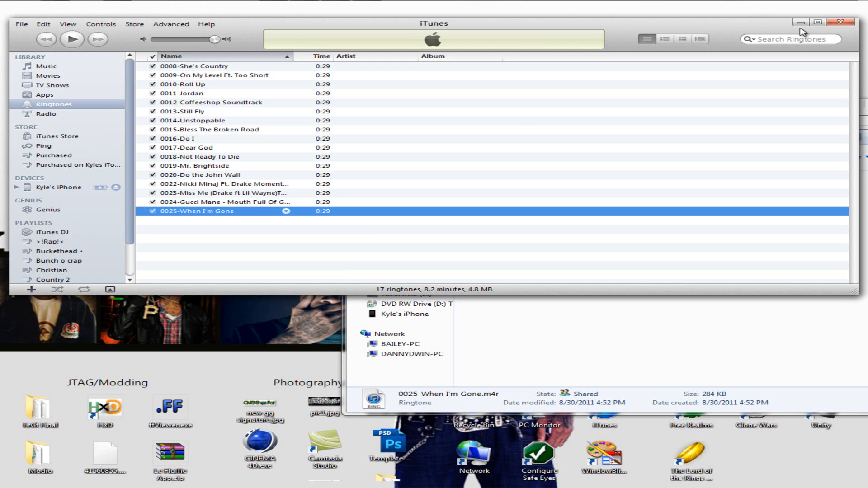